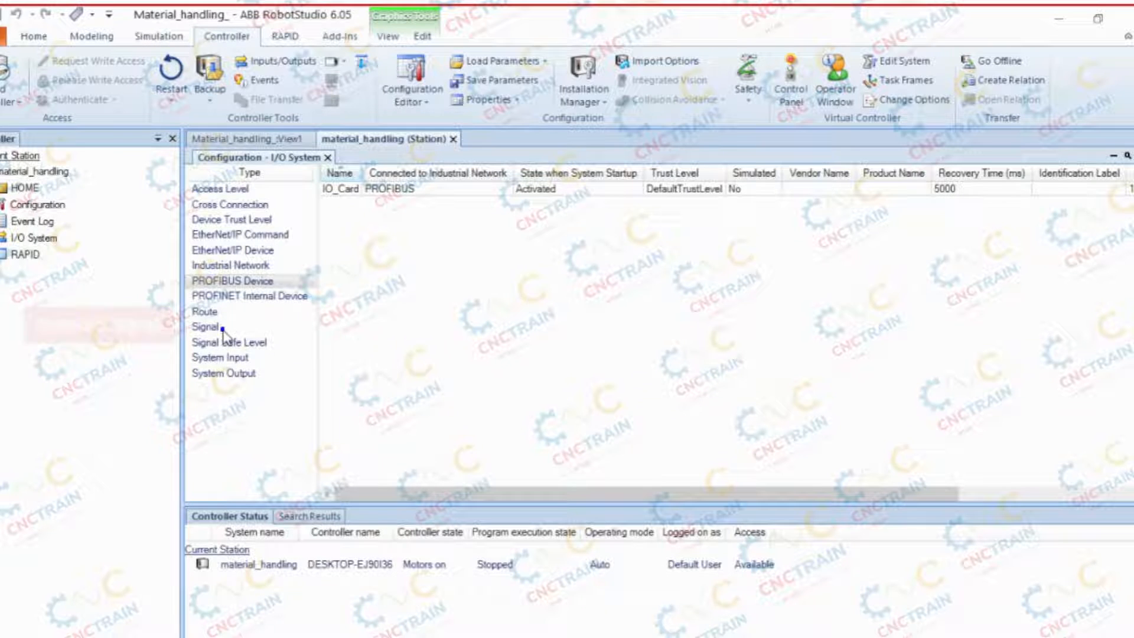
# - Begin a new Signal instance from the I/O System configuration tree
pyautogui.rightClick(205, 327)
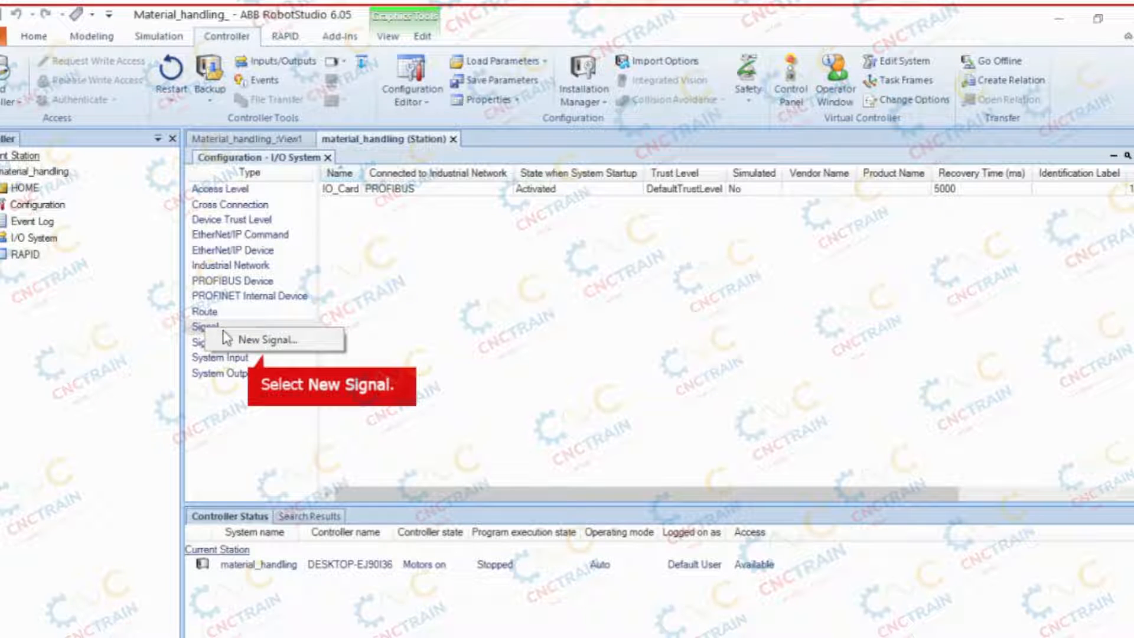
pyautogui.click(260, 339)
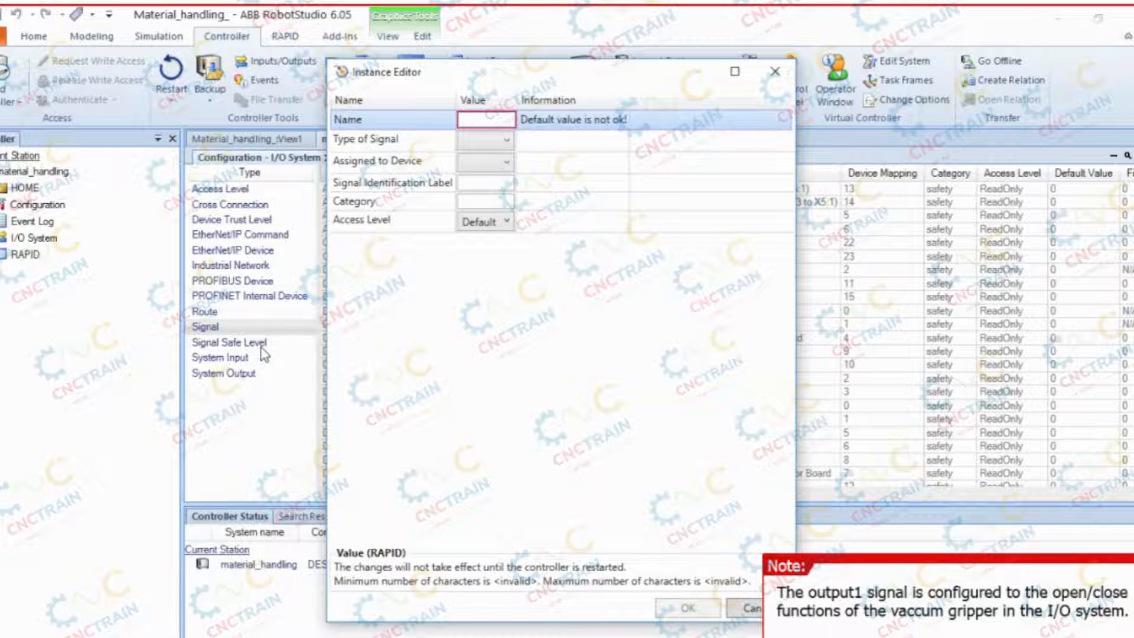
# - Name the signal output1 and set its type to Digital Output
pyautogui.write('output1')
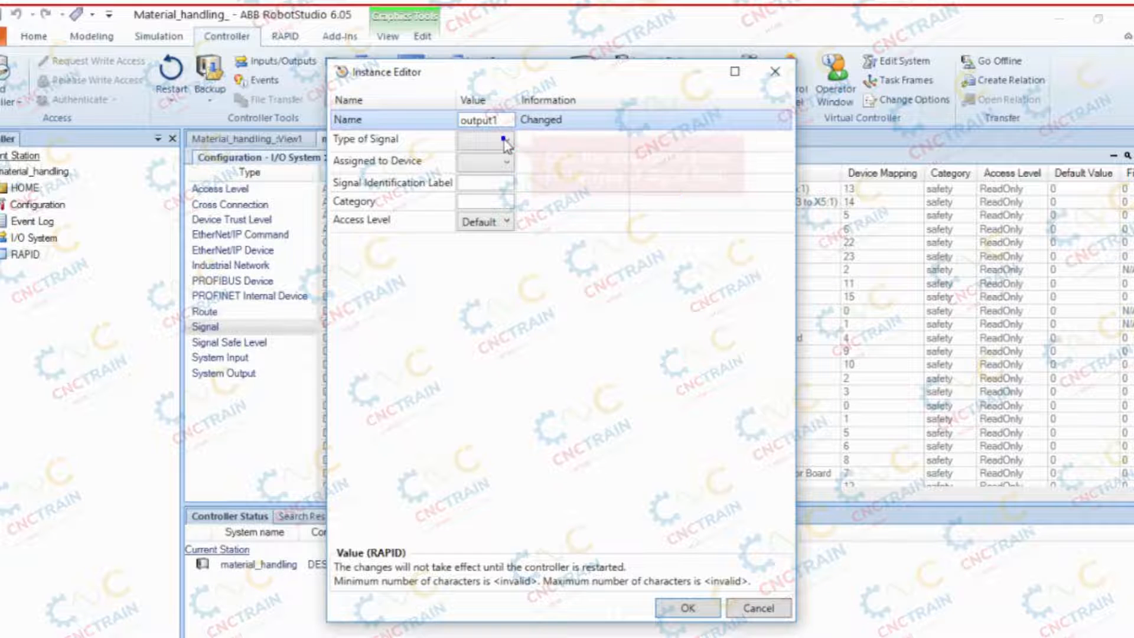
pyautogui.click(499, 139)
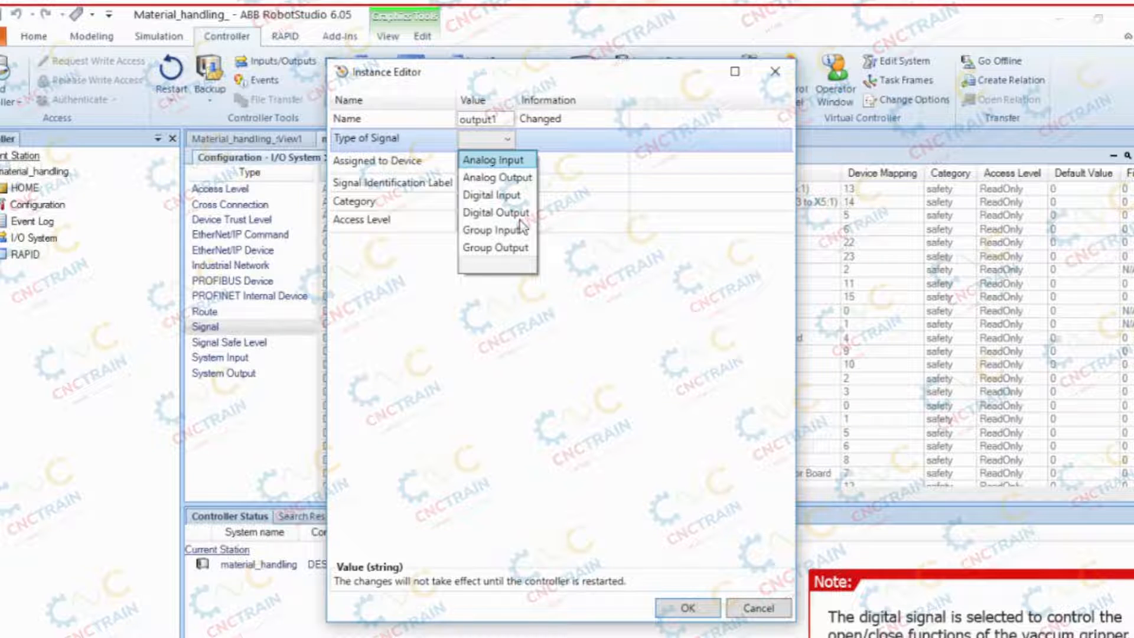
pyautogui.click(495, 212)
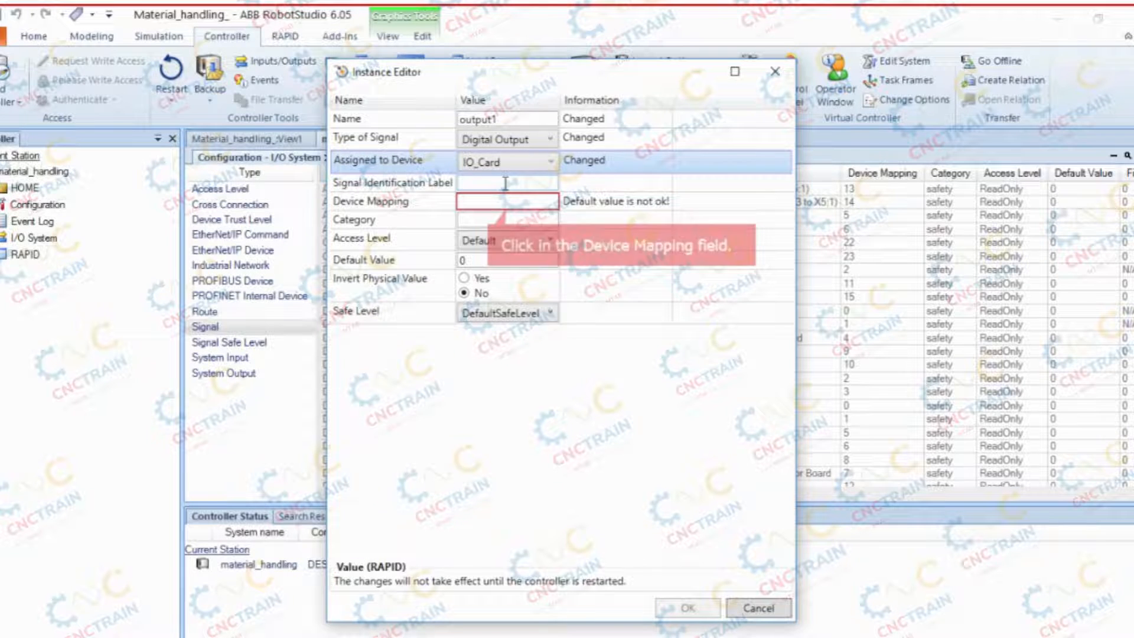
# - Set output1's Device Mapping to 1 on IO_Card
pyautogui.click(507, 202)
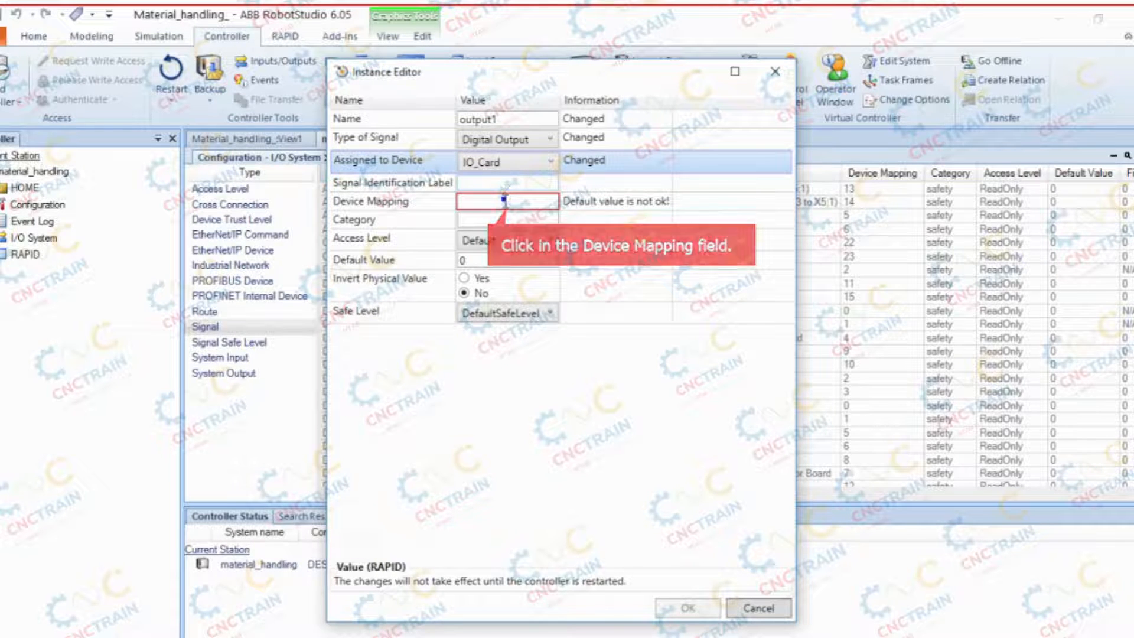
pyautogui.click(507, 202)
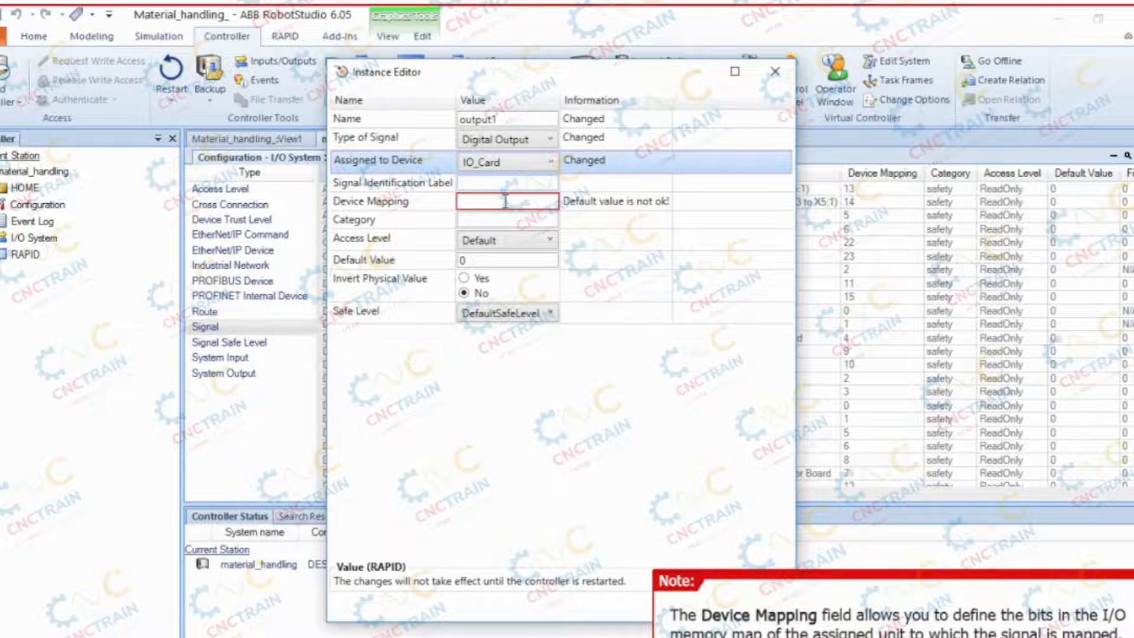
pyautogui.click(505, 201)
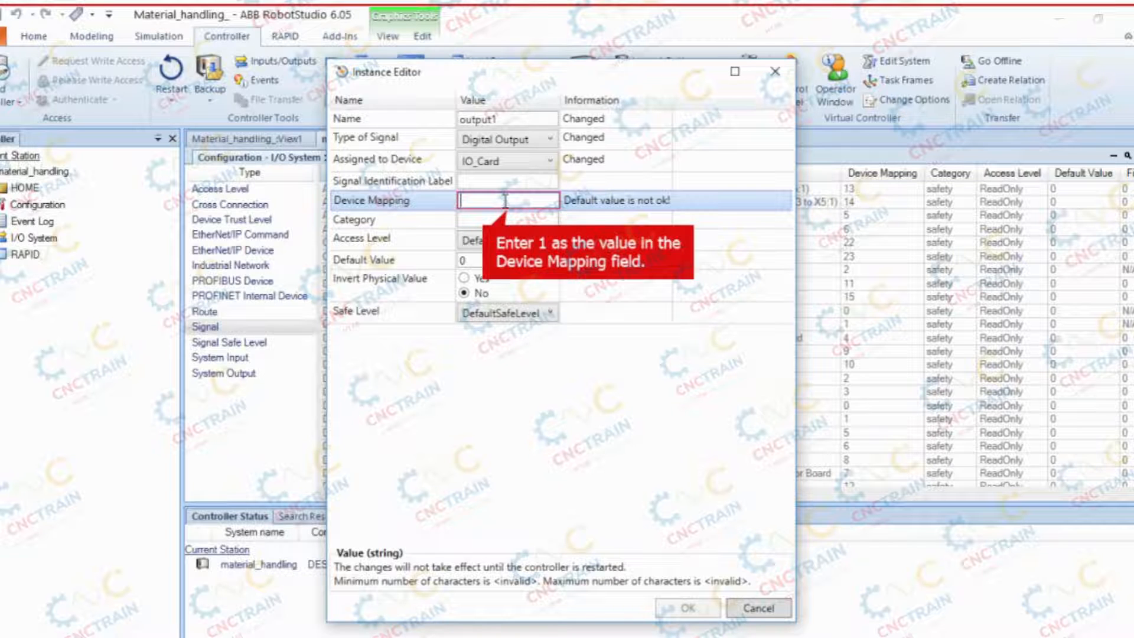
pyautogui.write('1')
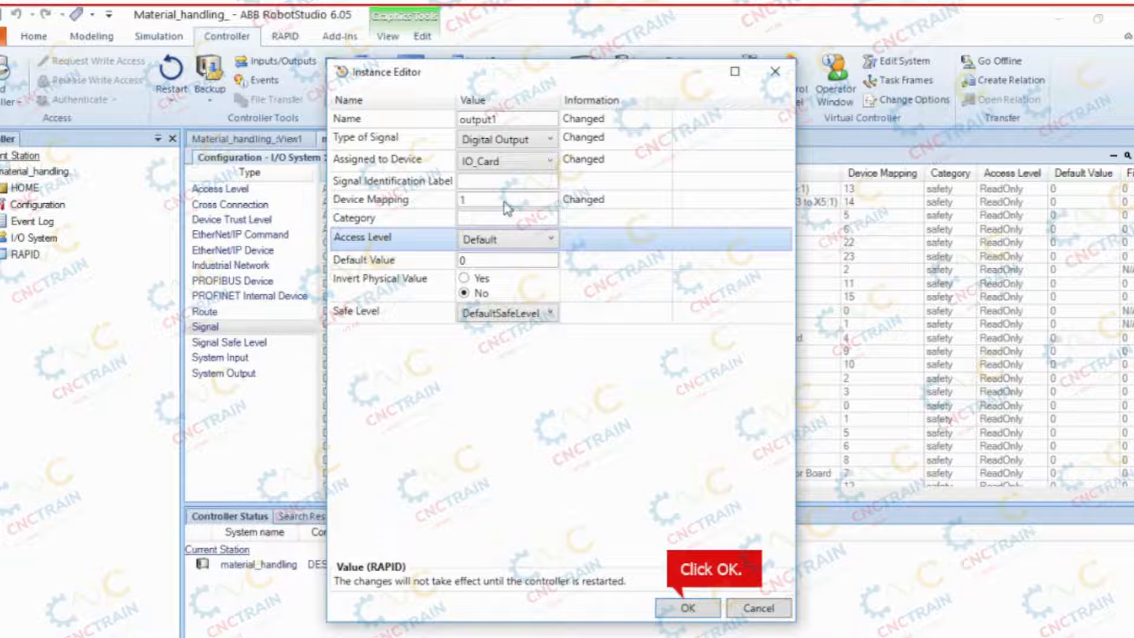
pyautogui.moveTo(575, 230)
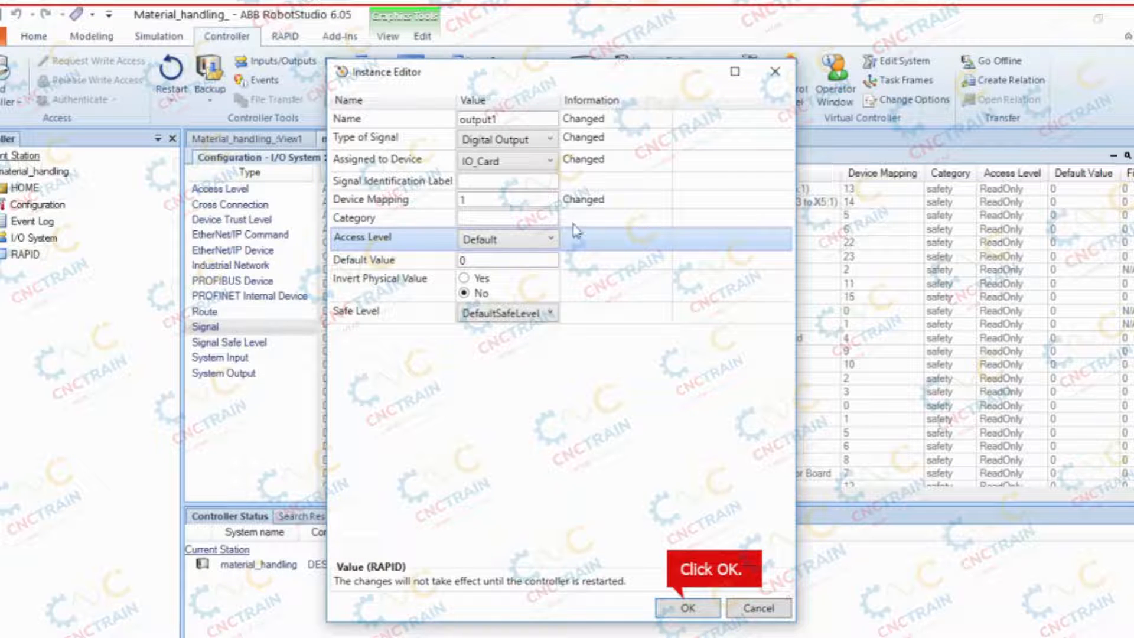
# - Confirm the output1 definition and acknowledge the restart-required notice
pyautogui.click(685, 607)
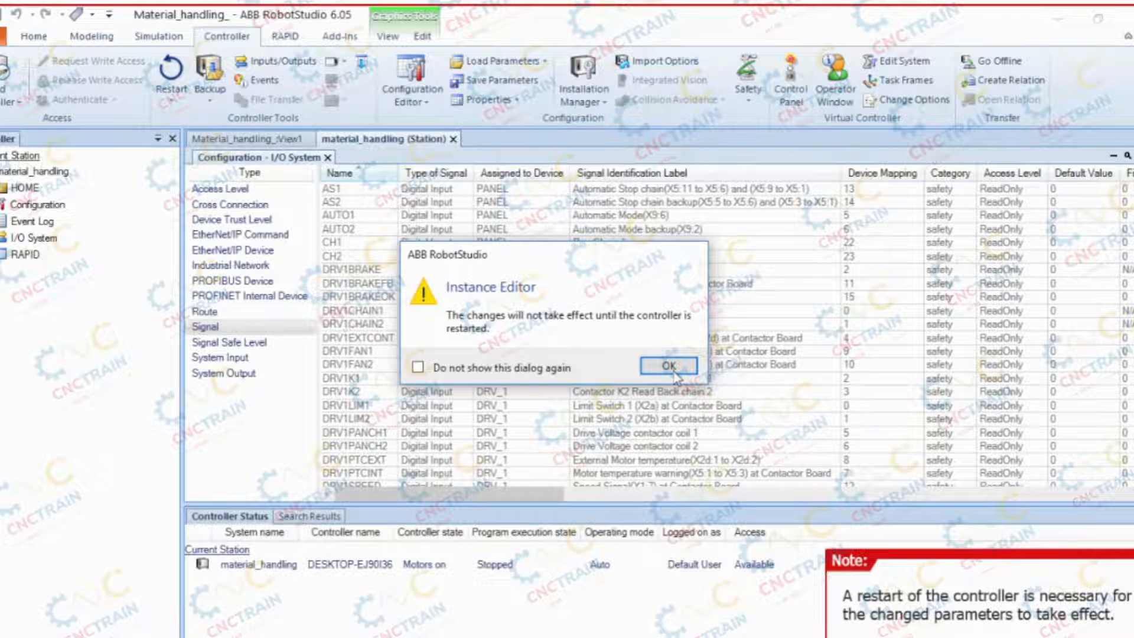
pyautogui.moveTo(672, 373)
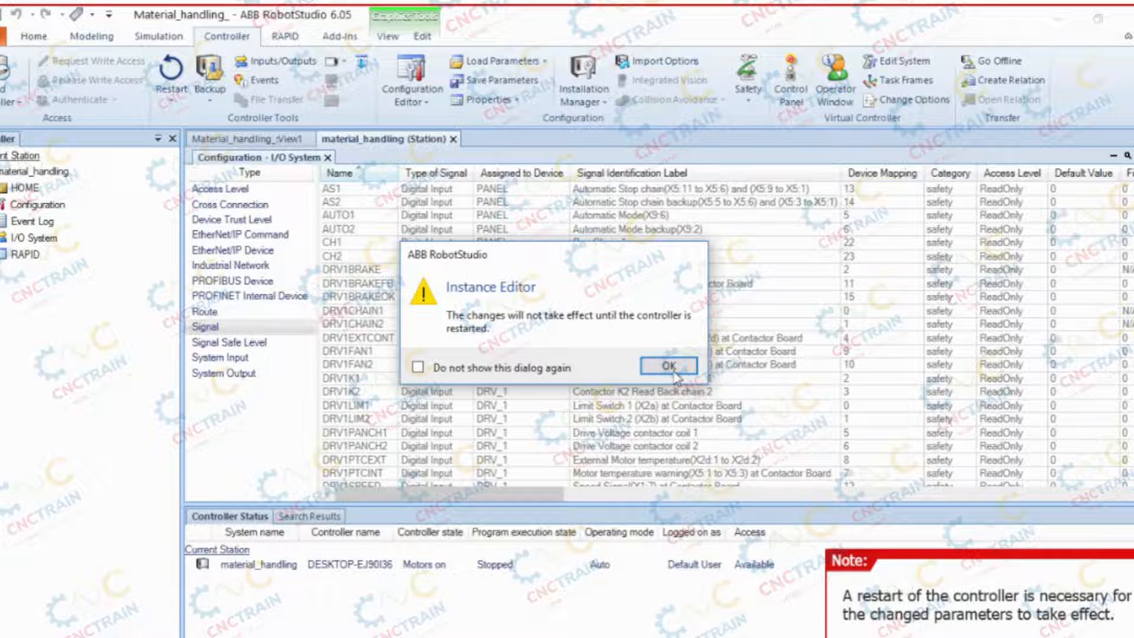
pyautogui.click(669, 367)
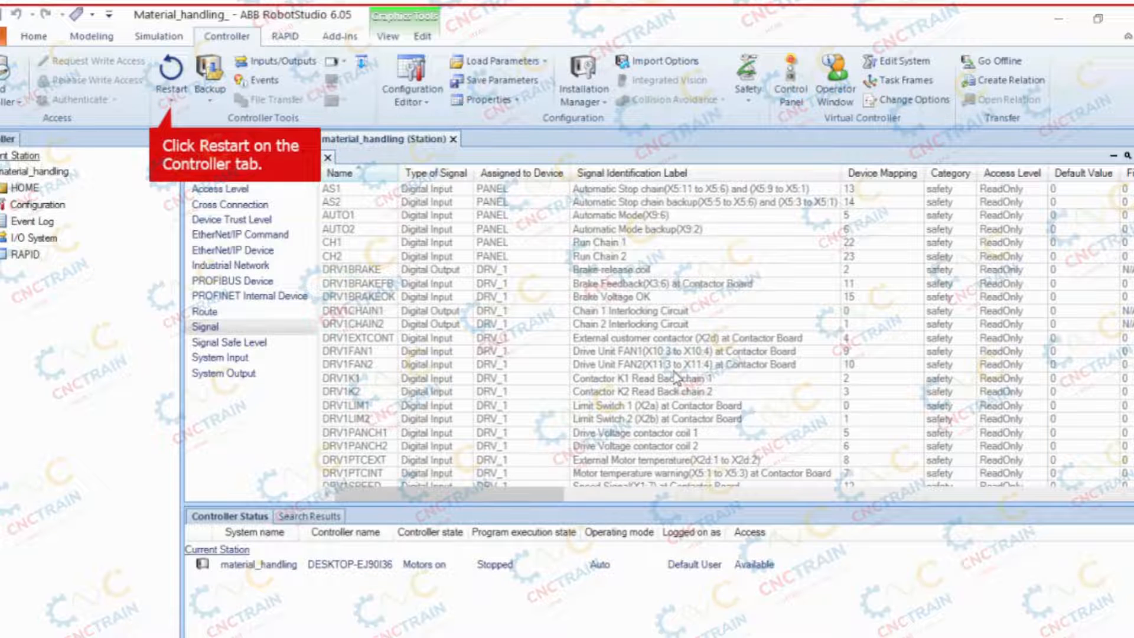
# - Warm-restart the controller so the new I/O configuration takes effect
pyautogui.click(171, 79)
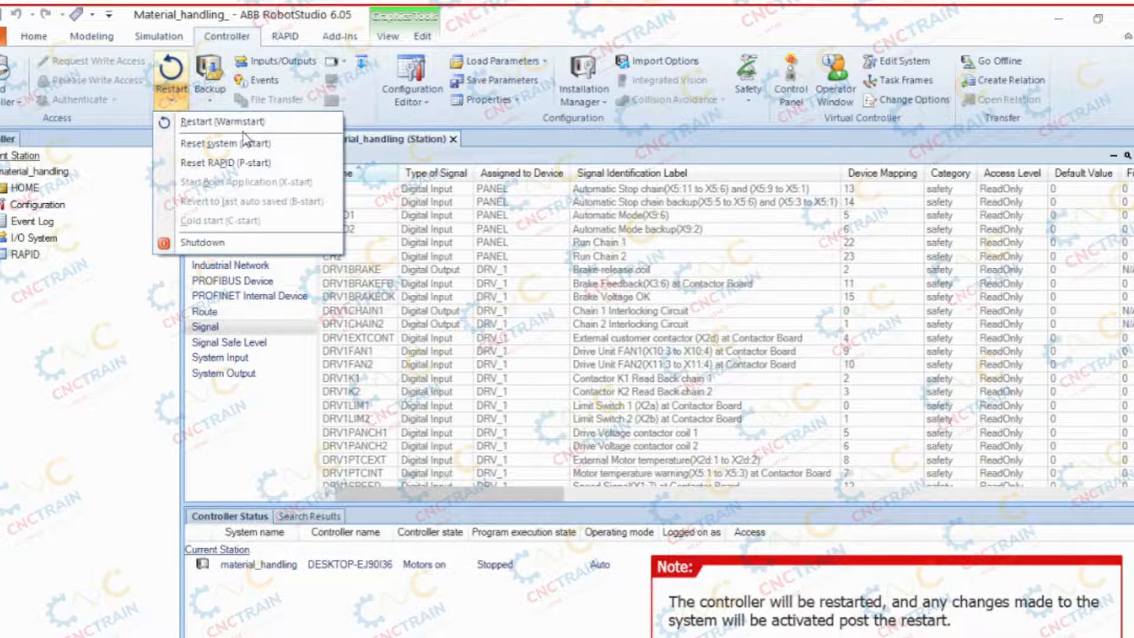
pyautogui.click(217, 122)
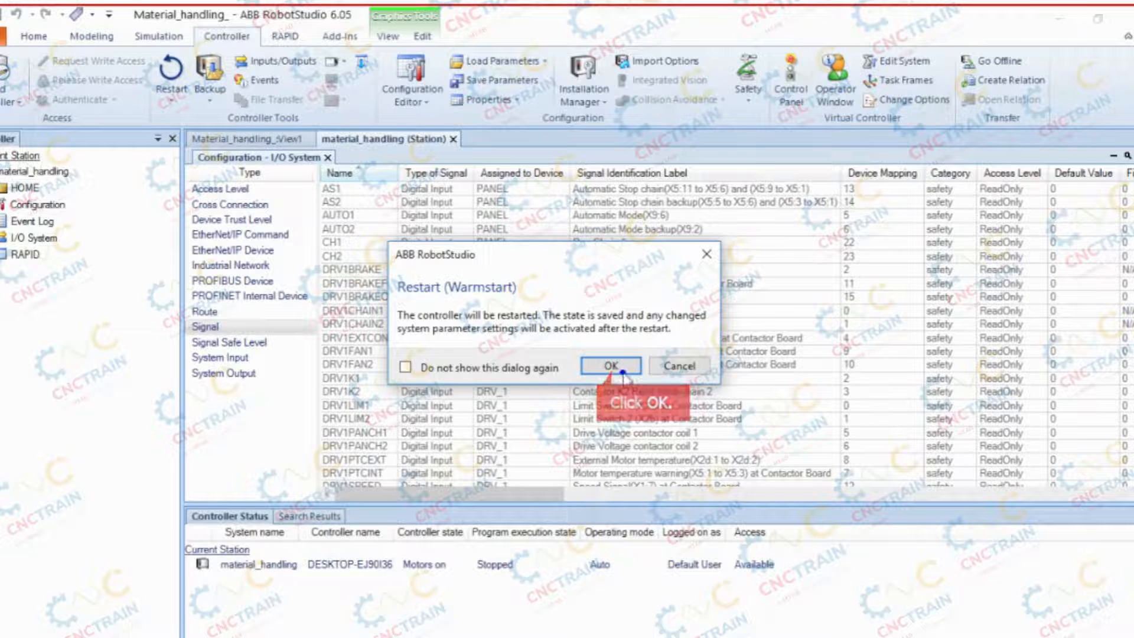
pyautogui.click(609, 366)
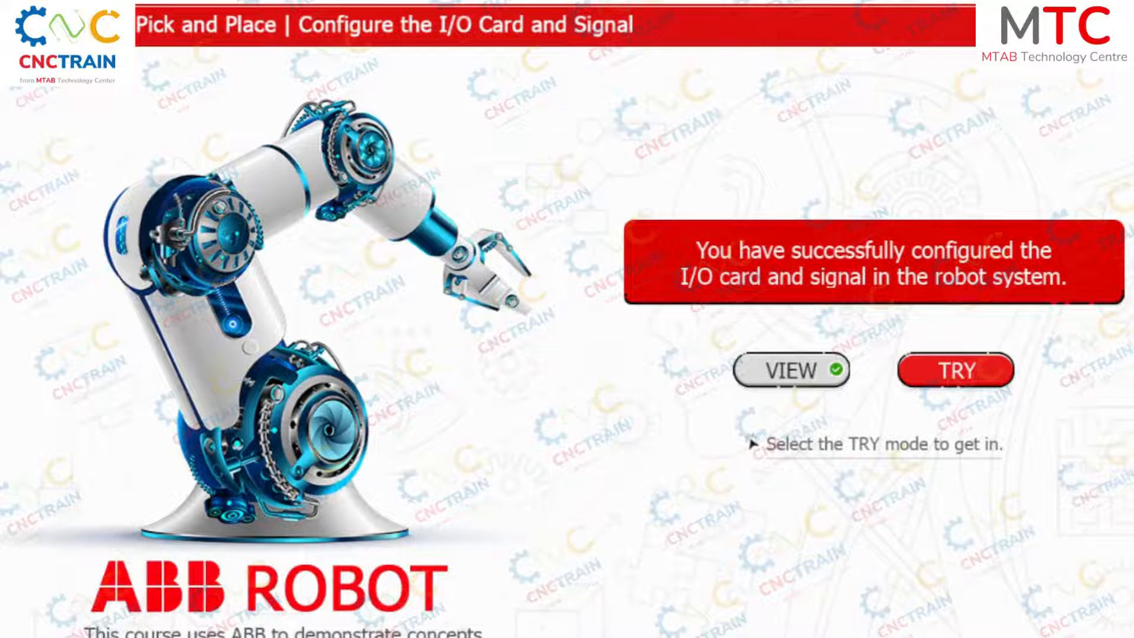